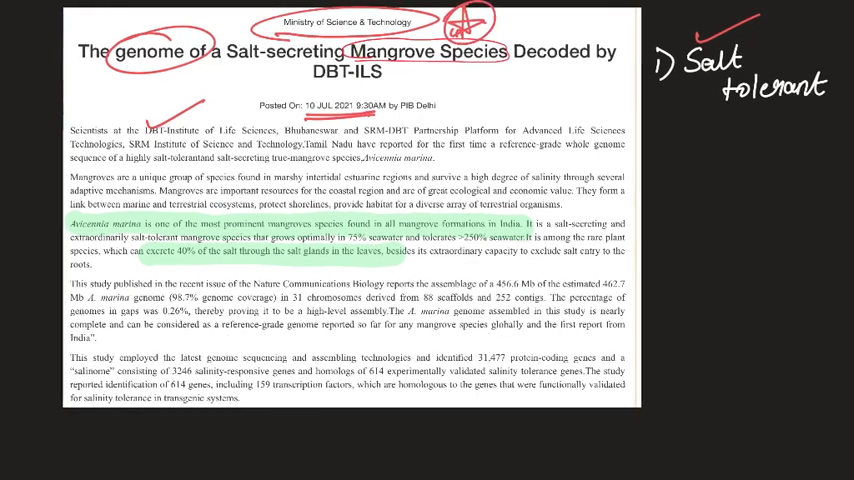
- Draw a red divider under 'Salt tolerant' and handwrite the heading 'Mangroves' below it
text(Man.)
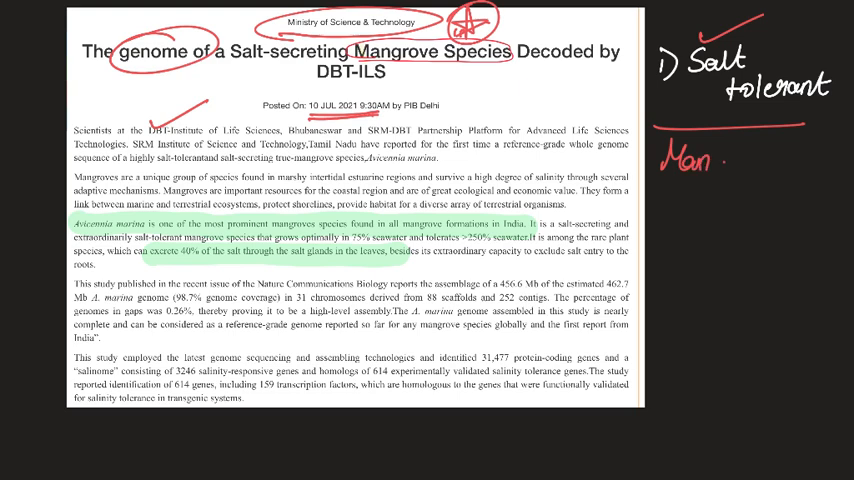
text(Mangroves)
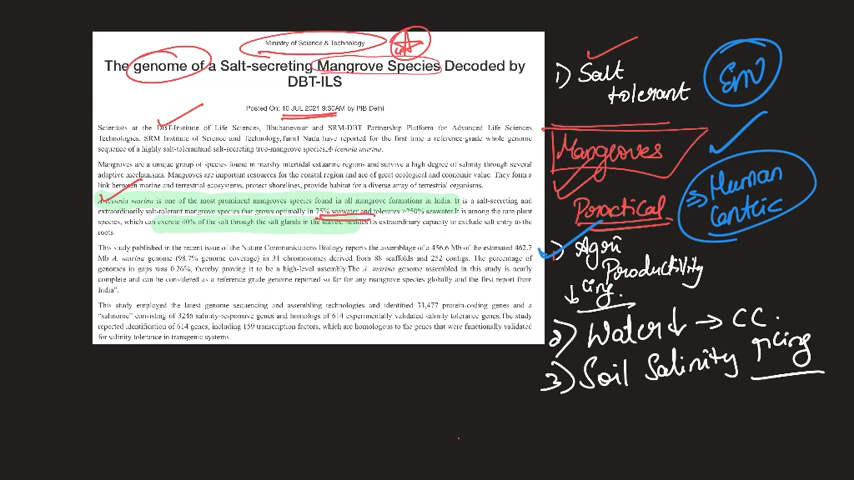
- Underline 'Water' in the second human-centric impact point
drag(580, 356, 675, 345)
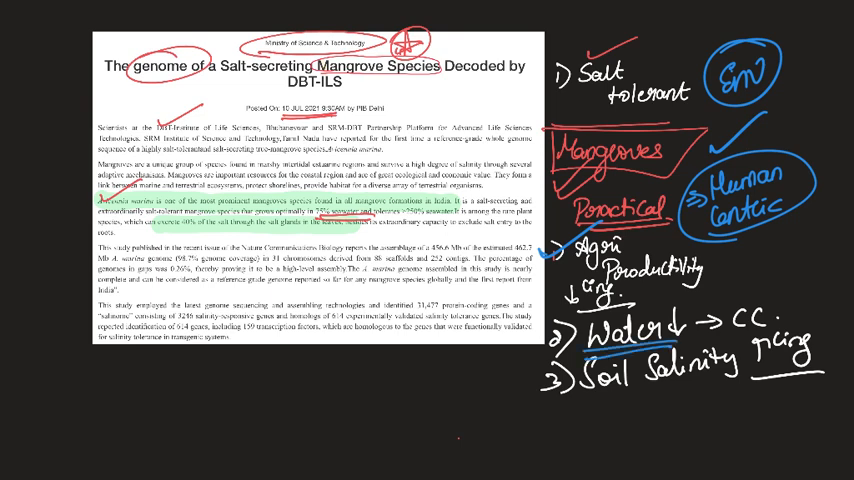